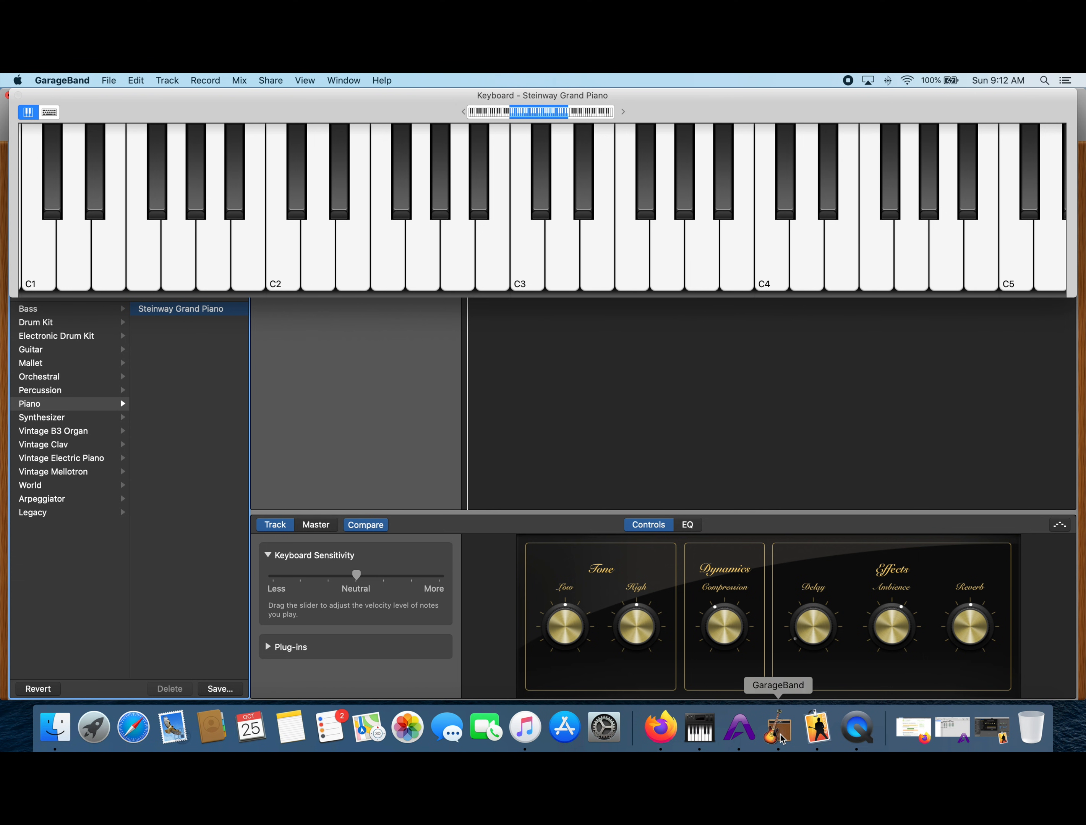
pyautogui.click(526, 242)
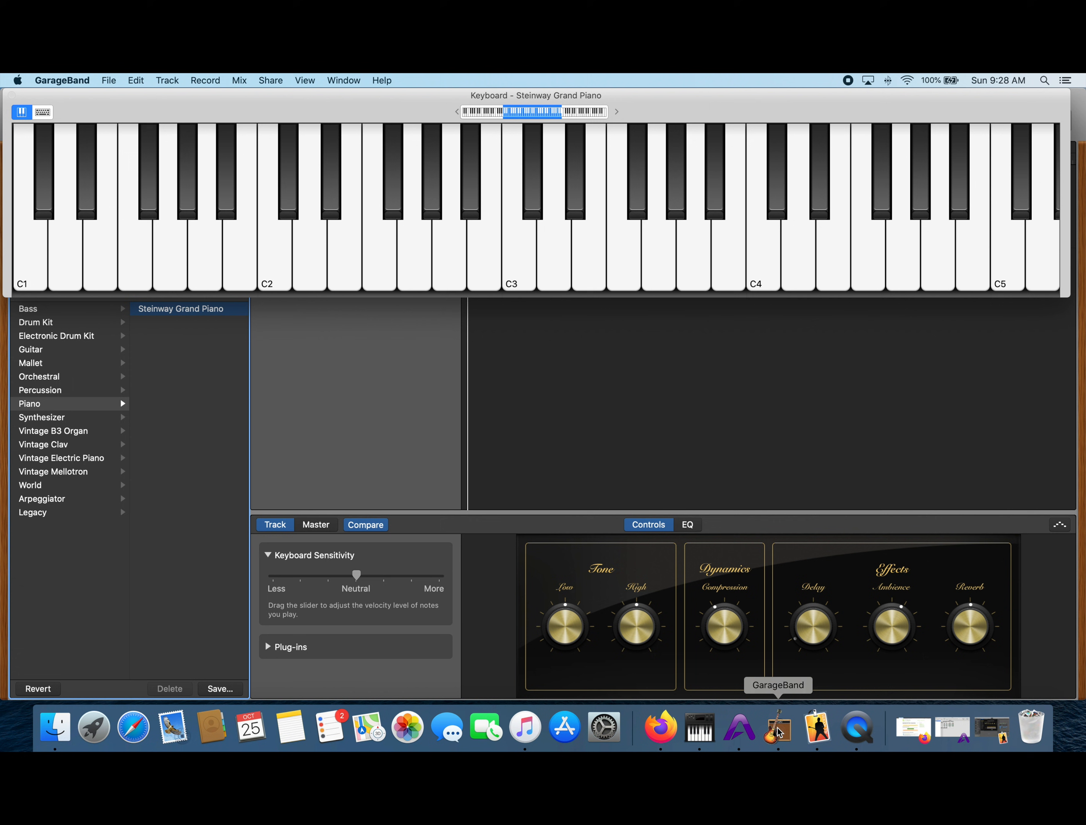
pyautogui.click(553, 221)
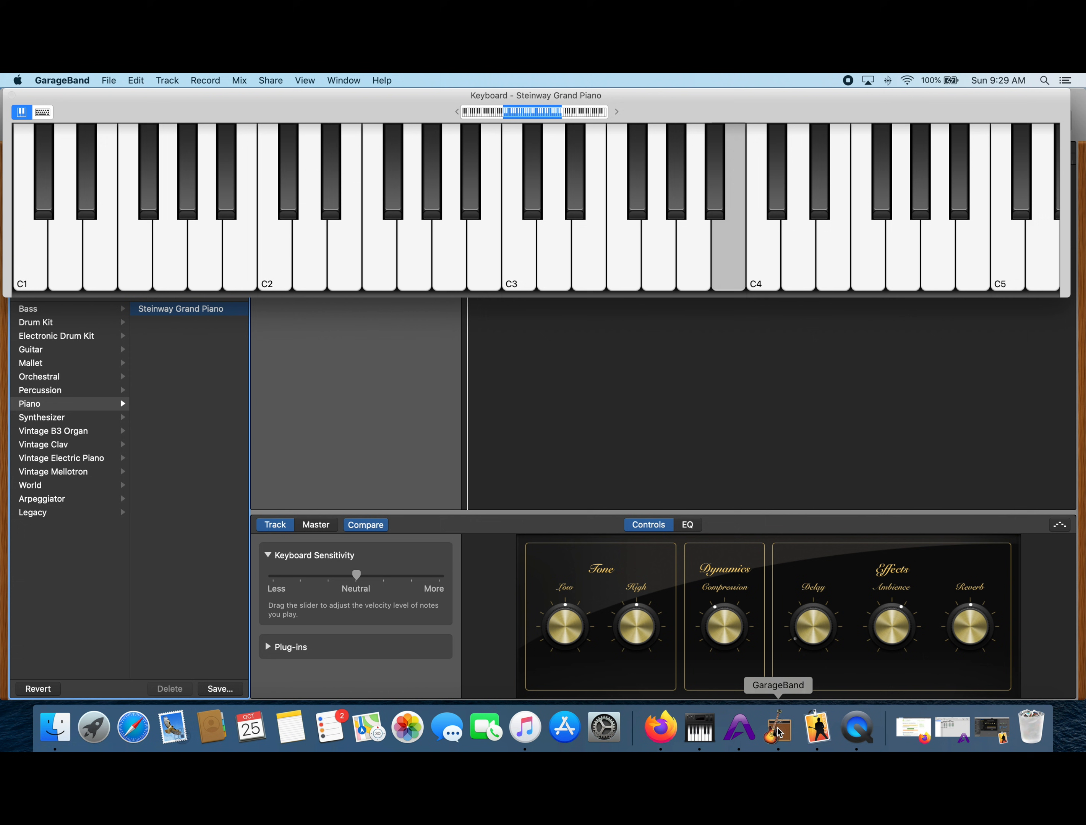
pyautogui.moveTo(665, 548)
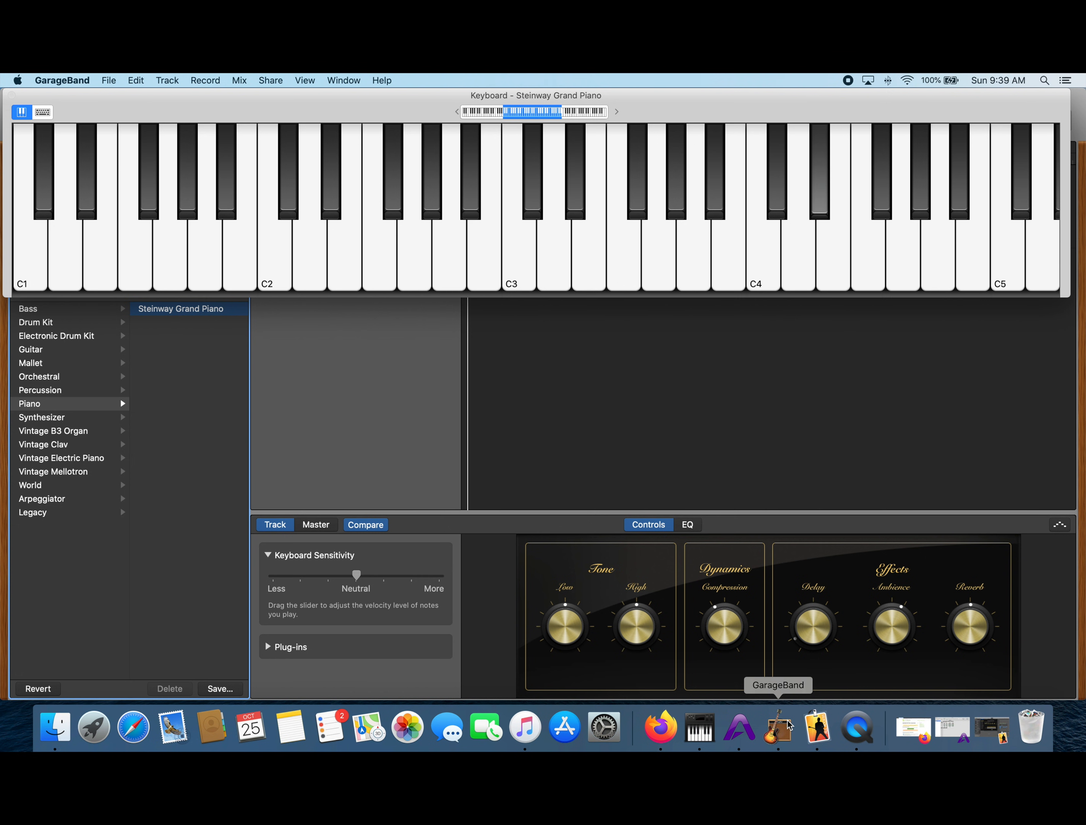
pyautogui.click(866, 236)
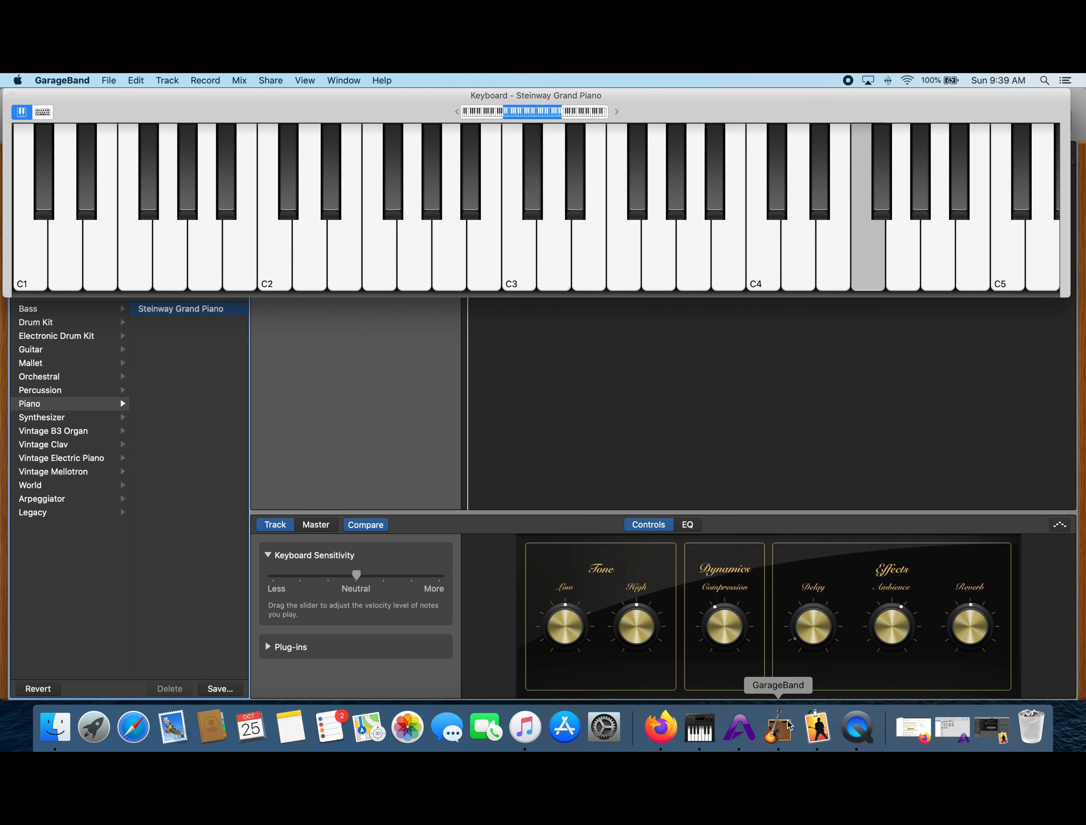